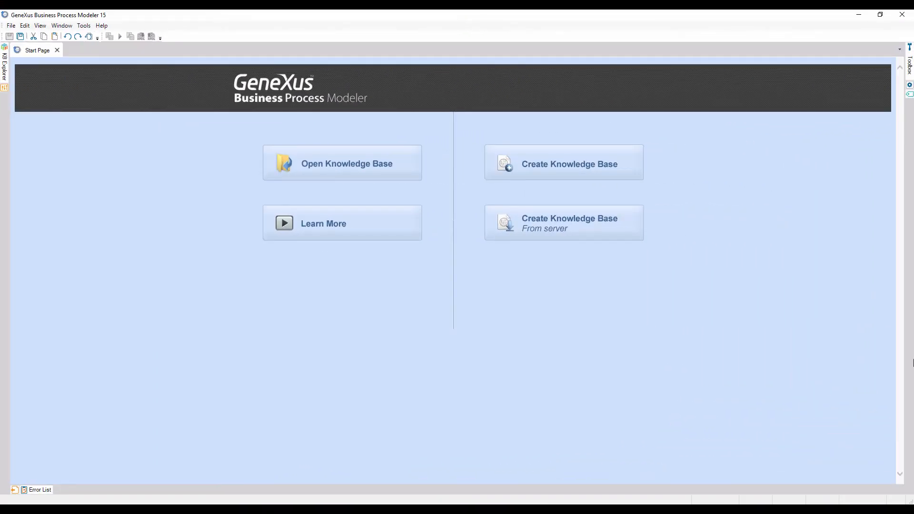
pyautogui.moveTo(846, 182)
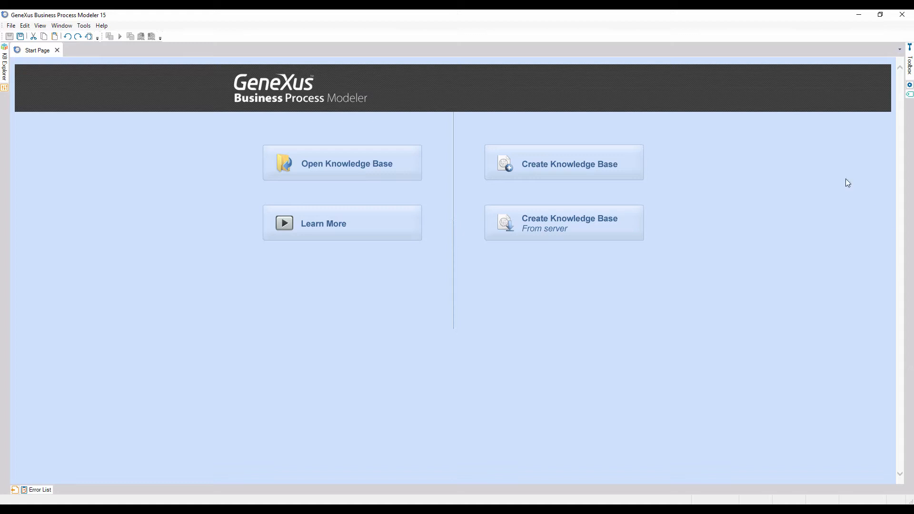
pyautogui.moveTo(711, 147)
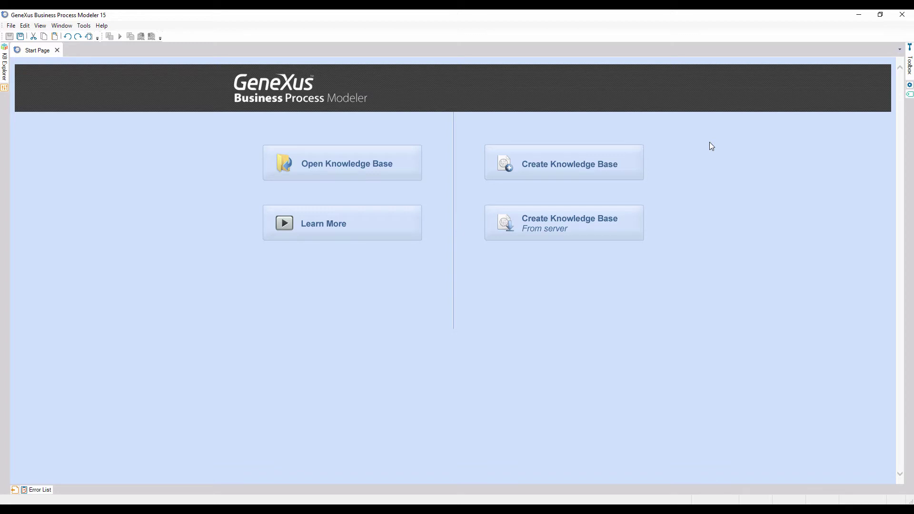
# - Create the GXBPMSuiteCourse knowledge base in C:\Models with the C# environment
pyautogui.click(564, 163)
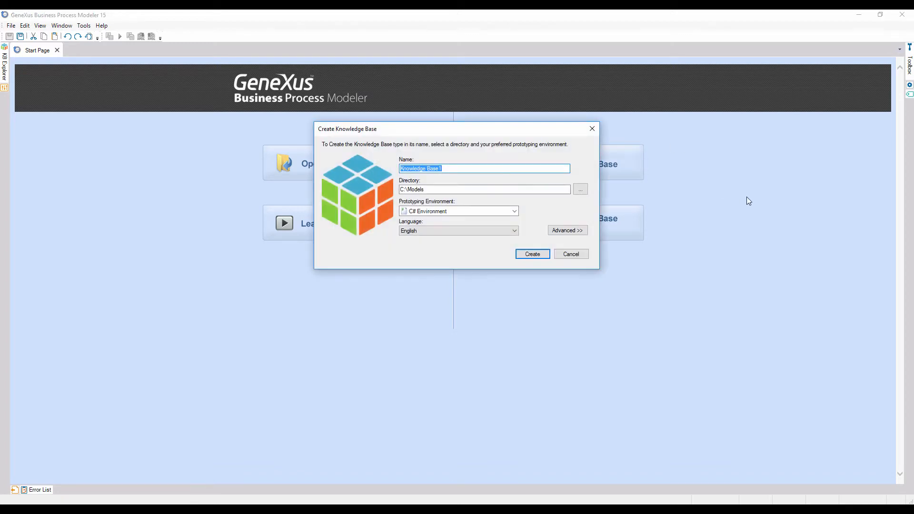
pyautogui.write('GXBPMSuiteCo')
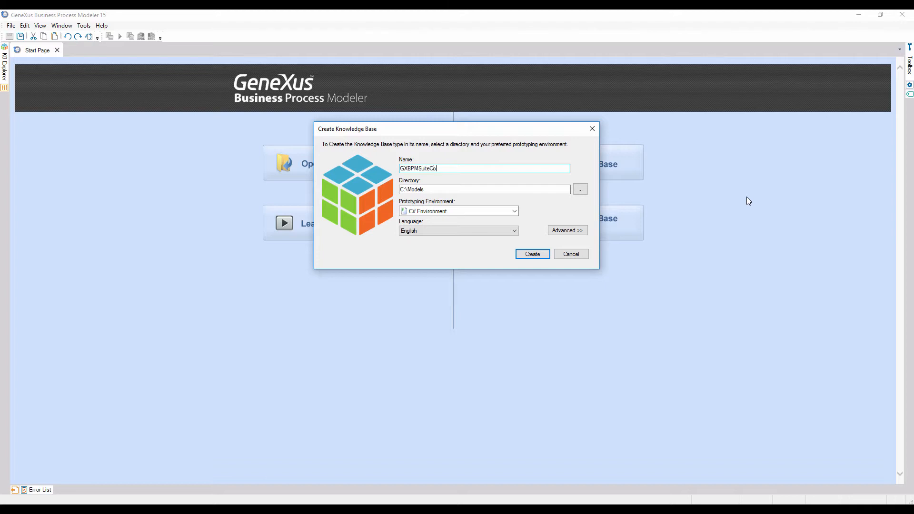
pyautogui.write('urse')
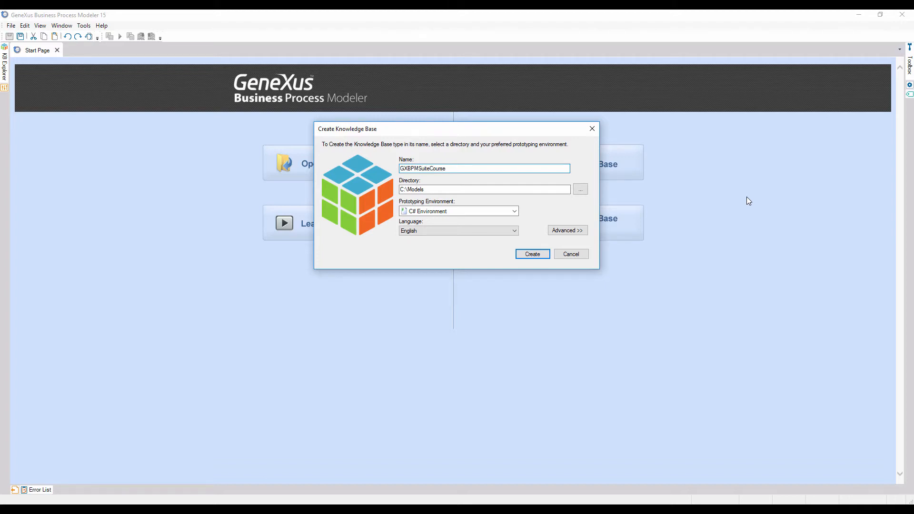
pyautogui.click(533, 254)
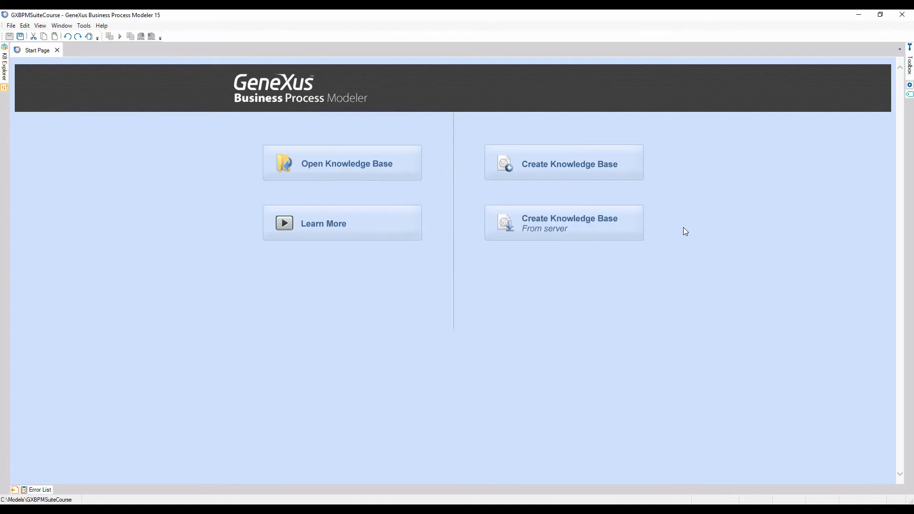
# - Create an empty Business Process Diagram named FlightTicketReservation
pyautogui.click(342, 163)
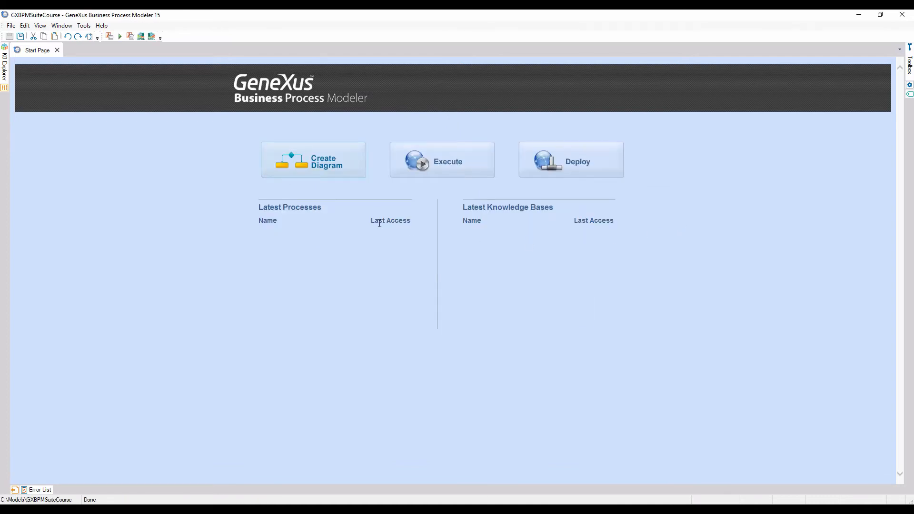
pyautogui.click(312, 162)
pyautogui.write('FlightTicketReservatio')
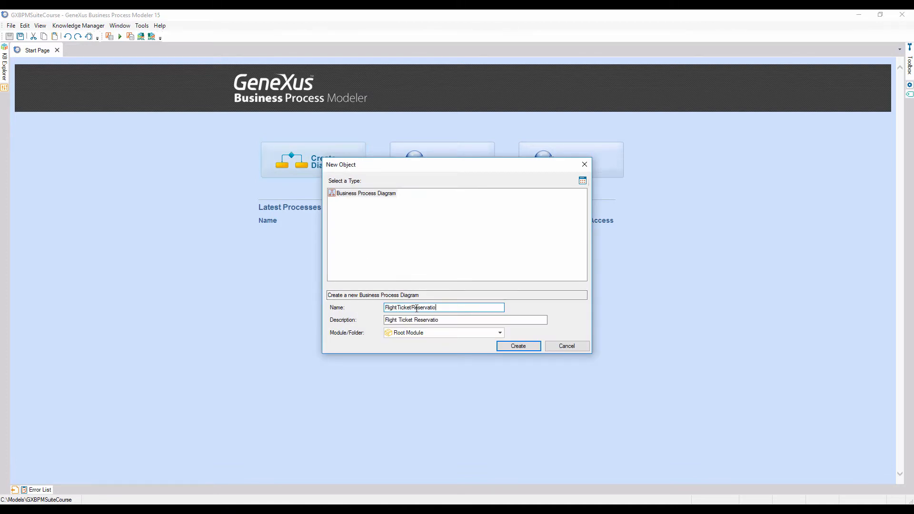
pyautogui.click(519, 346)
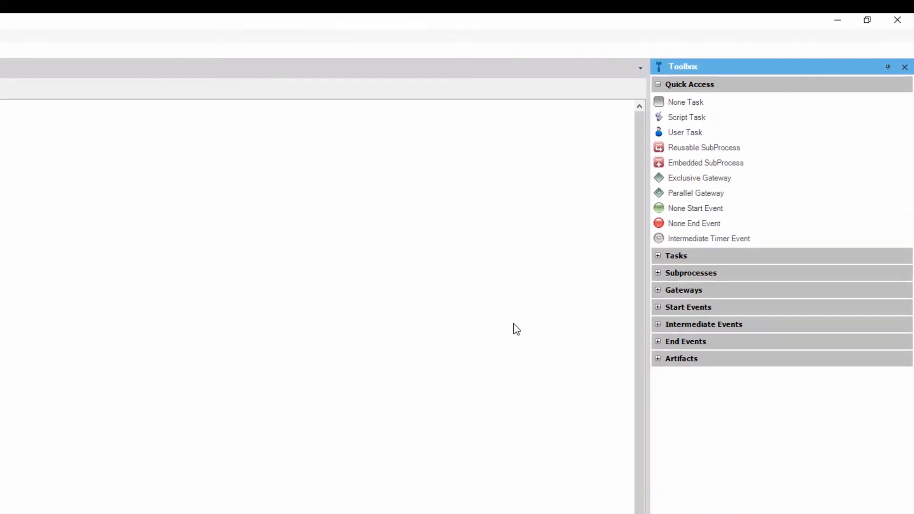
pyautogui.moveTo(628, 345)
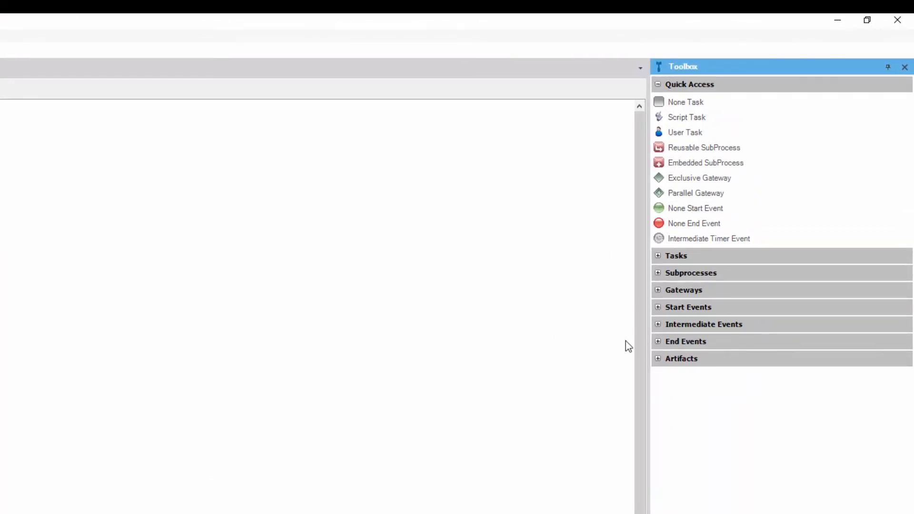
# - Add a None Start Event labelled 'New reservation request' and a blank None Task
pyautogui.click(658, 290)
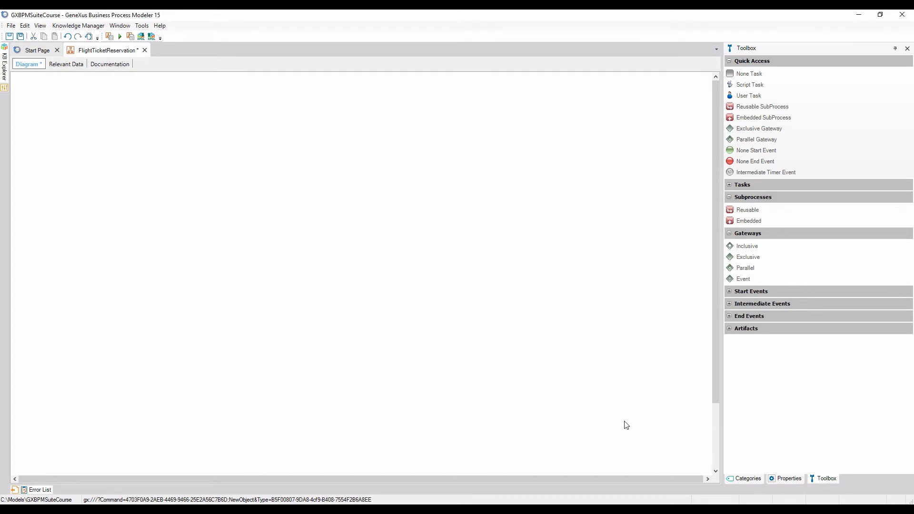
pyautogui.moveTo(756, 150)
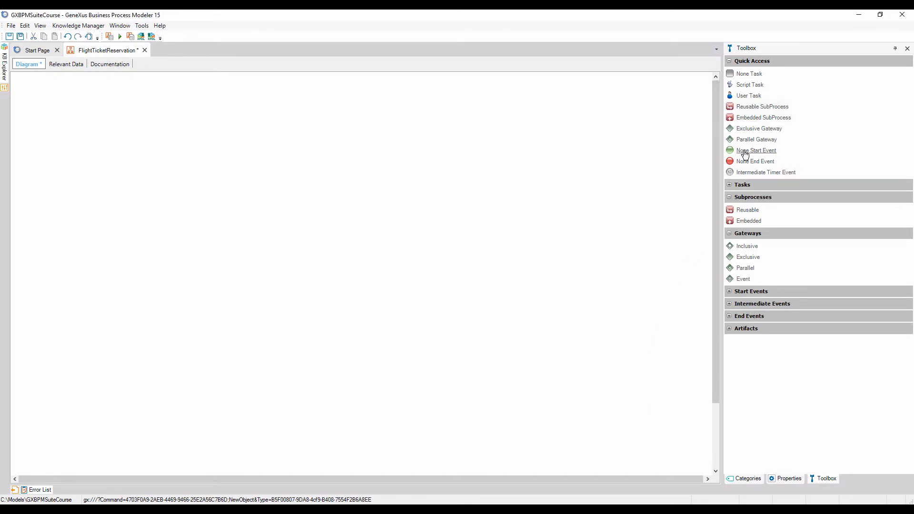
pyautogui.click(759, 150)
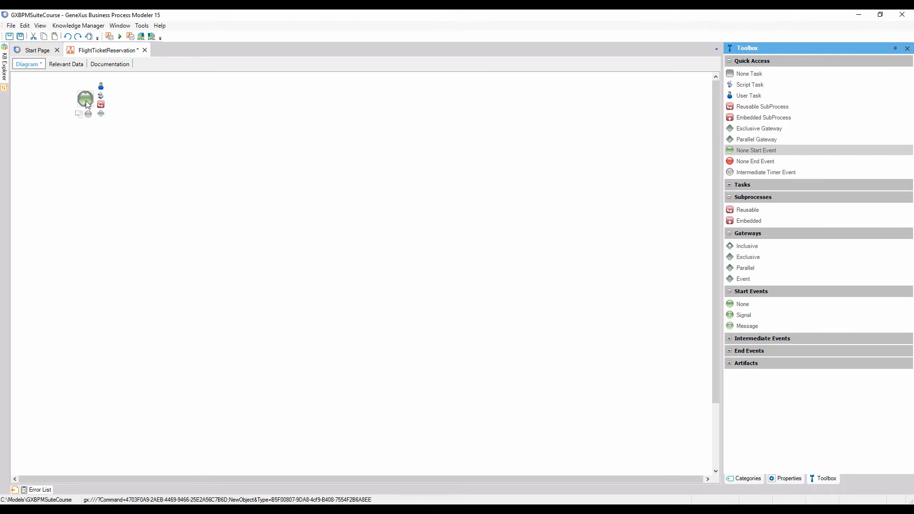
pyautogui.doubleClick(86, 101)
pyautogui.write('New reservation request')
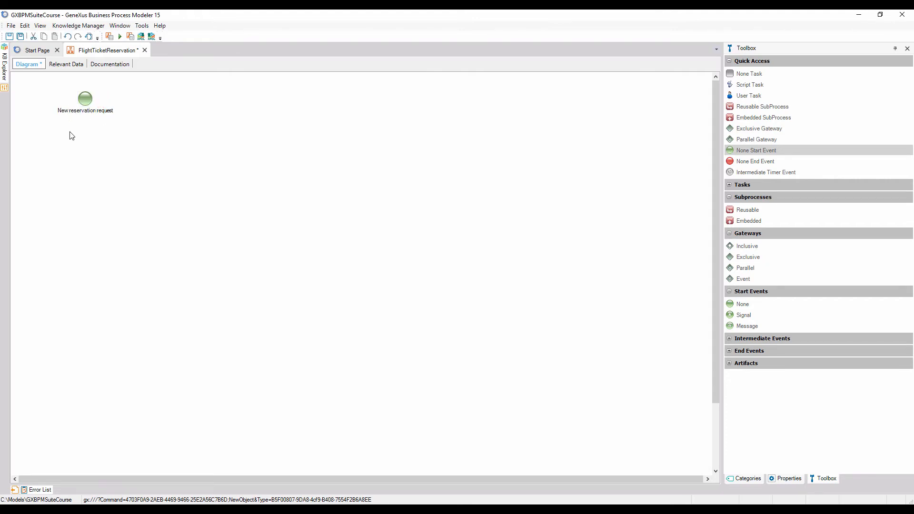
pyautogui.doubleClick(85, 110)
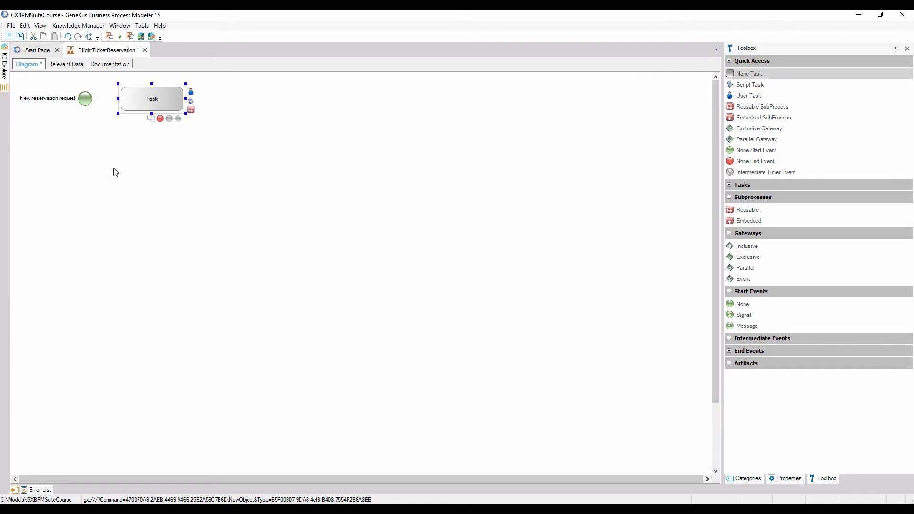
# - Name the task 'Ticket Reservation' and set its Type to User
pyautogui.write('Ticket R')
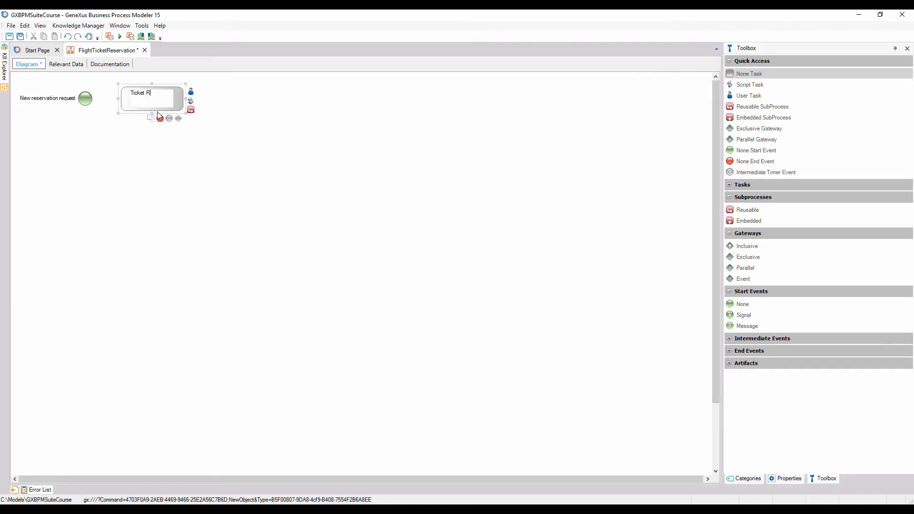
pyautogui.write('eservati')
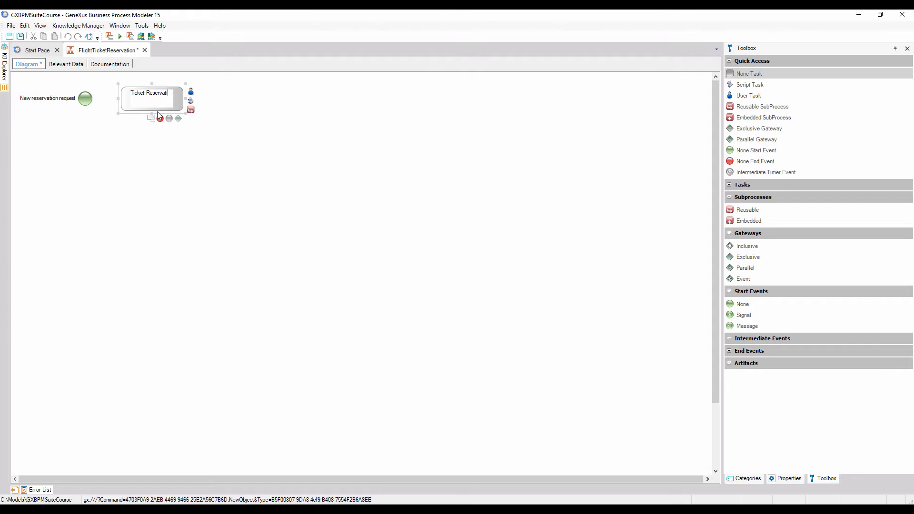
pyautogui.click(202, 145)
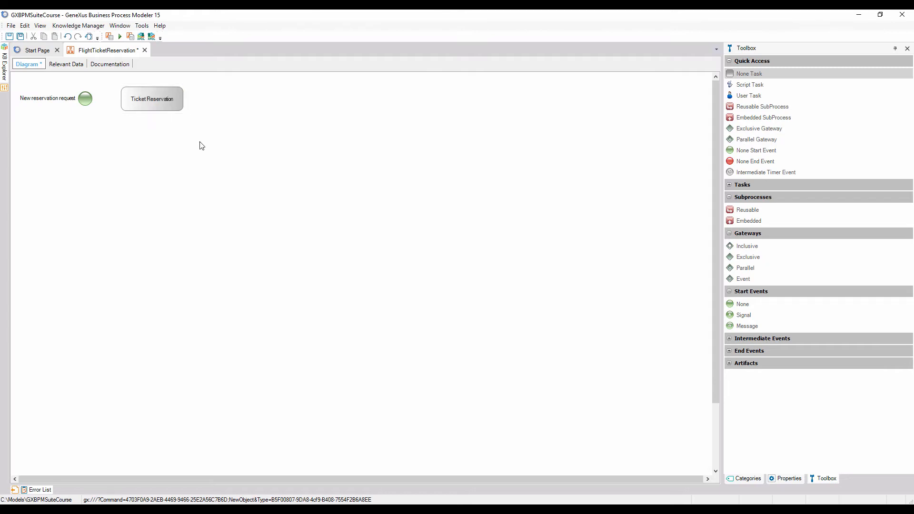
pyautogui.moveTo(222, 155)
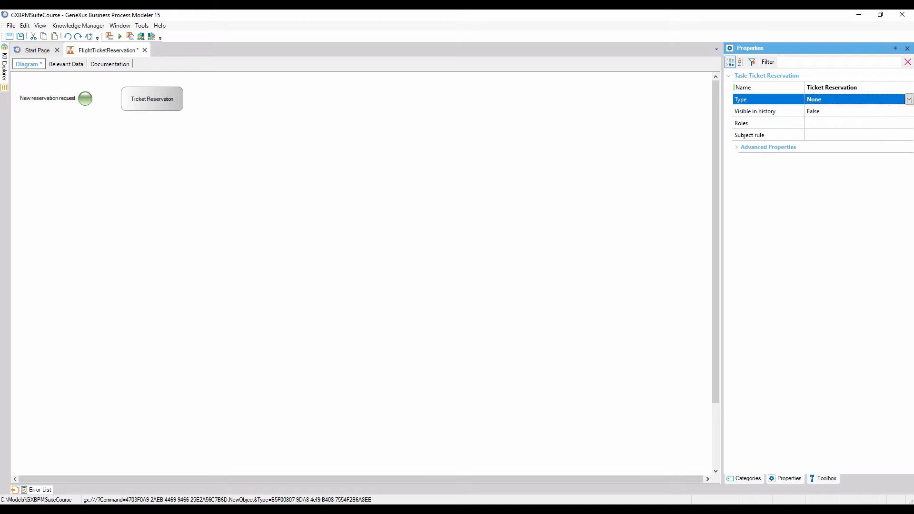
pyautogui.click(909, 99)
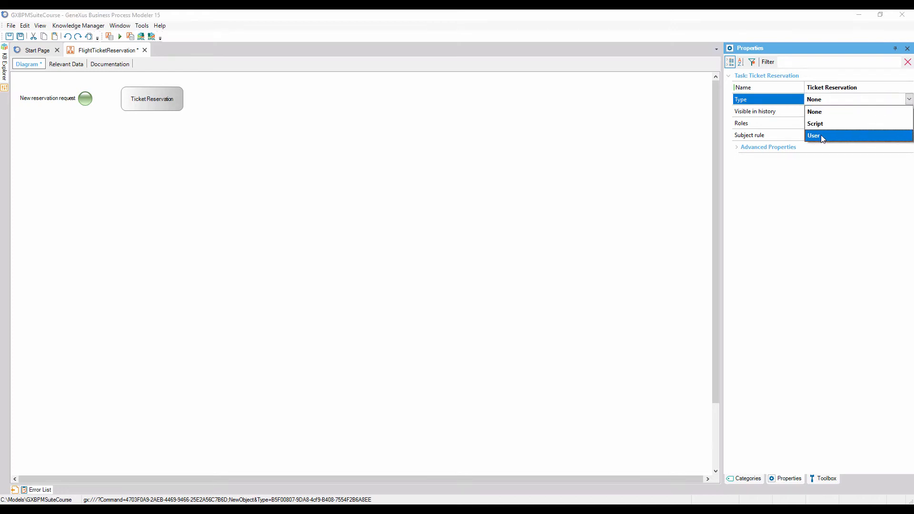
pyautogui.click(814, 136)
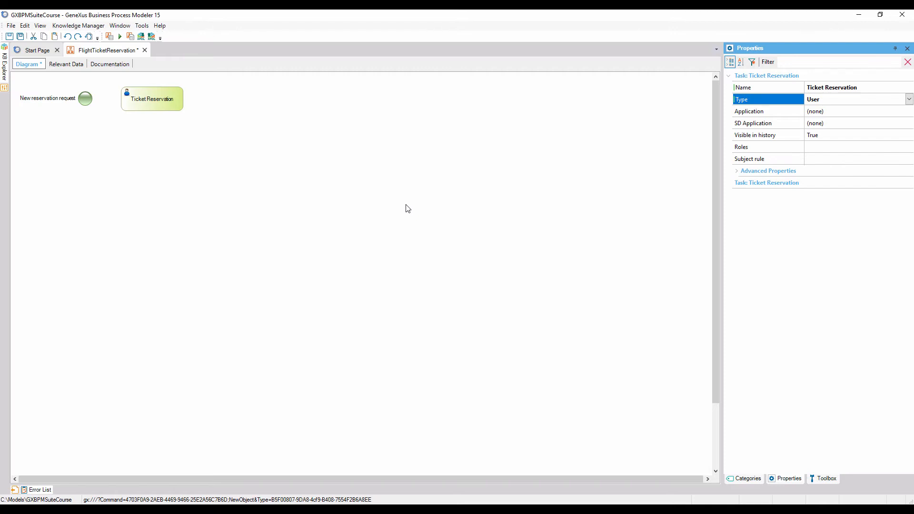
pyautogui.moveTo(96, 110)
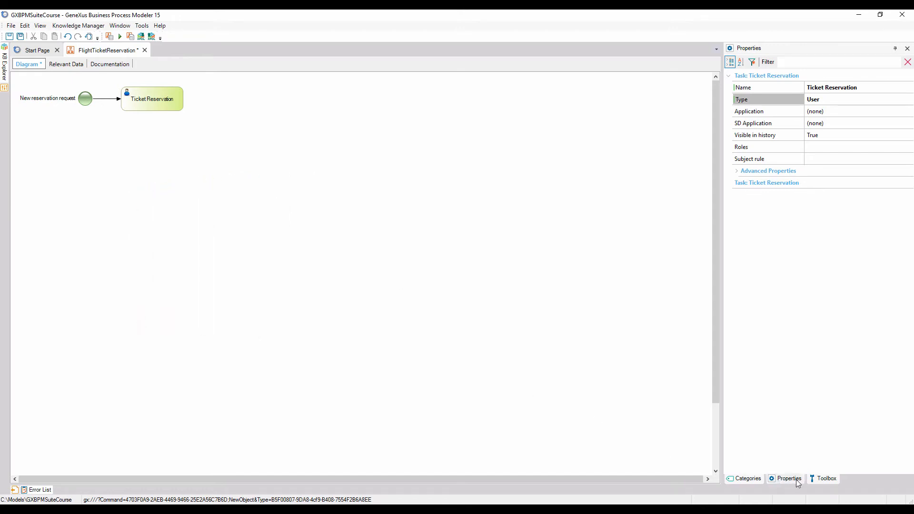
# - Place an Exclusive Gateway below Ticket Reservation, labelled 'Is the passenger a customer?'
pyautogui.click(825, 478)
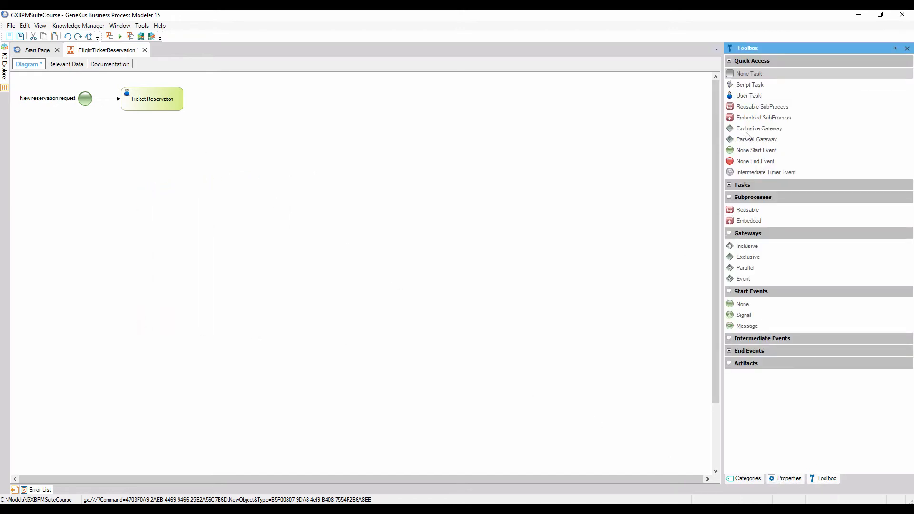
pyautogui.moveTo(759, 128); pyautogui.dragTo(159, 159)
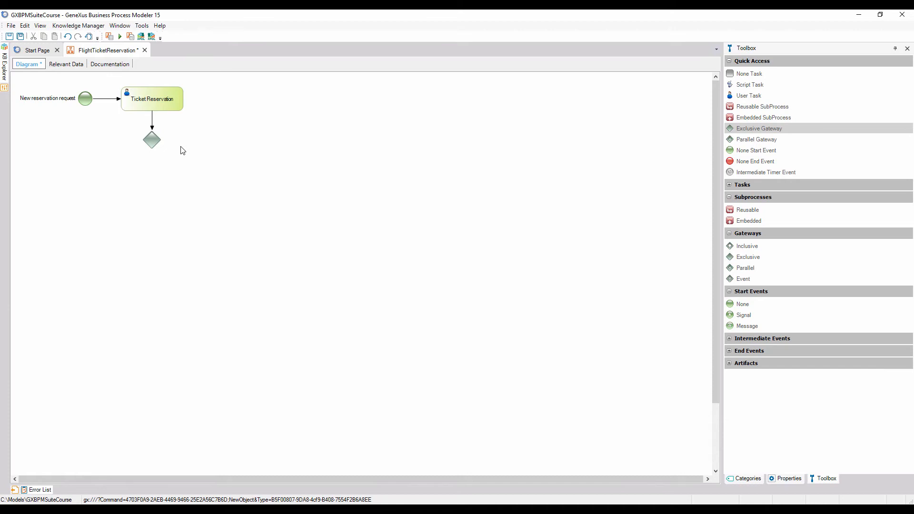
pyautogui.click(152, 139)
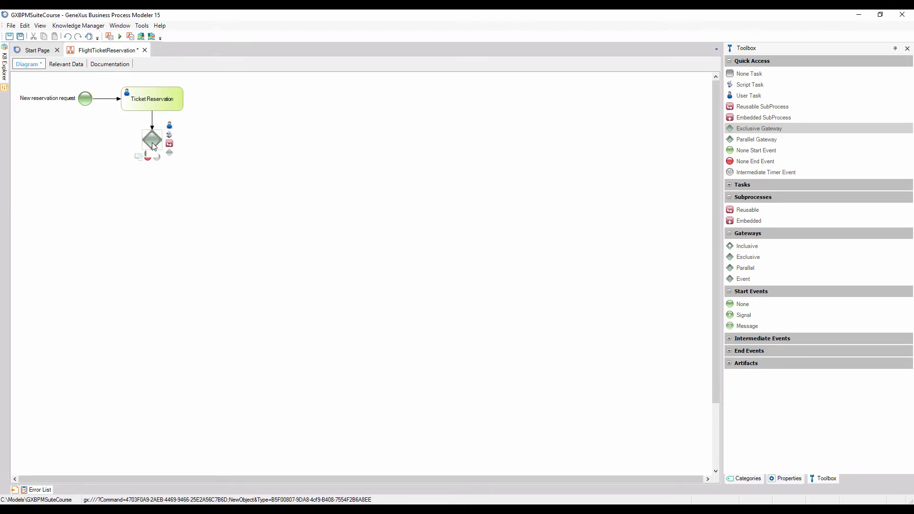
pyautogui.write('Is the passenger a cust')
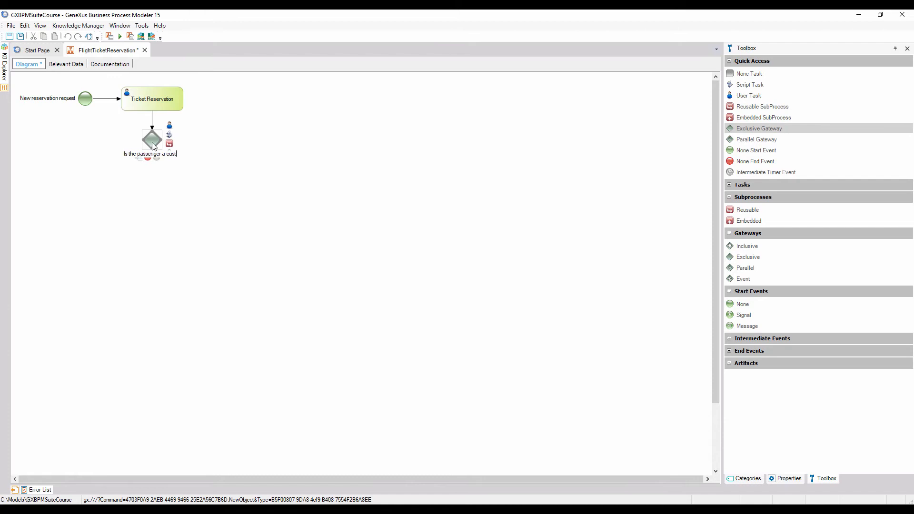
pyautogui.write('omer?')
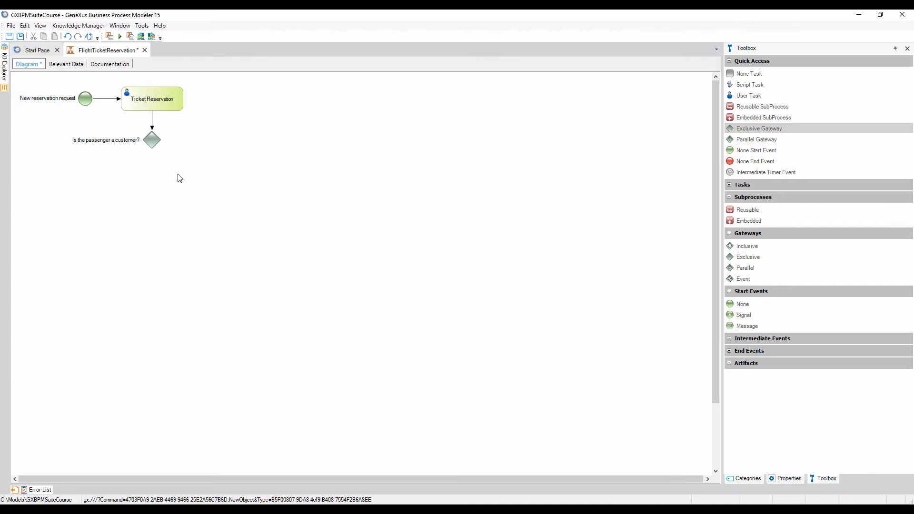
pyautogui.moveTo(736, 103)
pyautogui.write('Rrecord Customer')
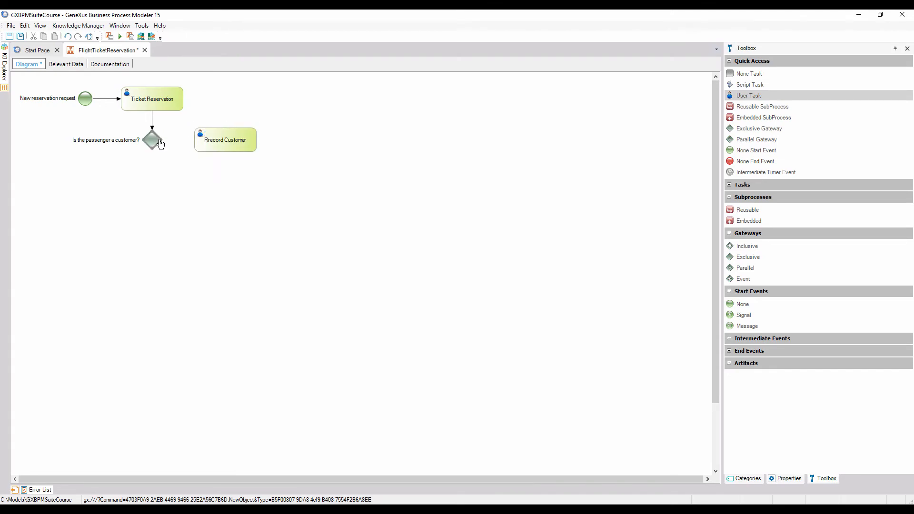
# - Connect the gateway to a 'Record Customer' task and label that flow 'No'
pyautogui.moveTo(158, 140); pyautogui.dragTo(198, 140)
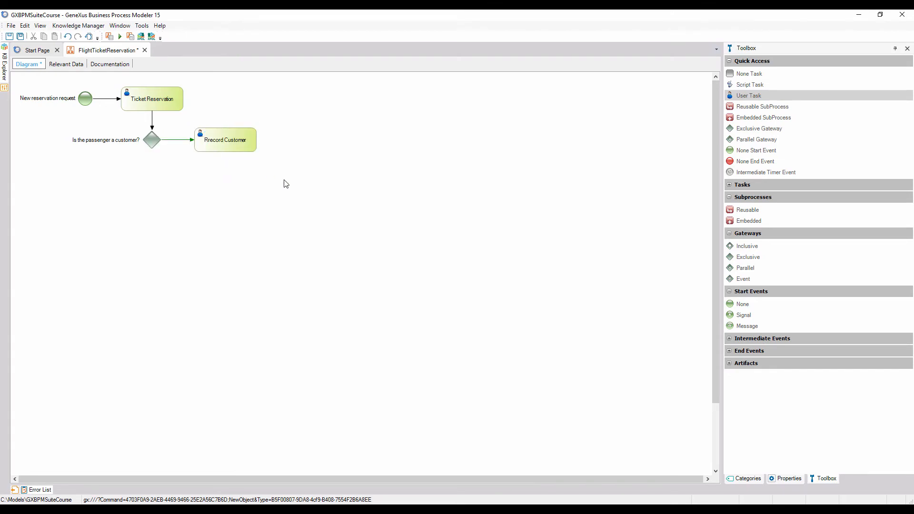
pyautogui.write('Record Customer')
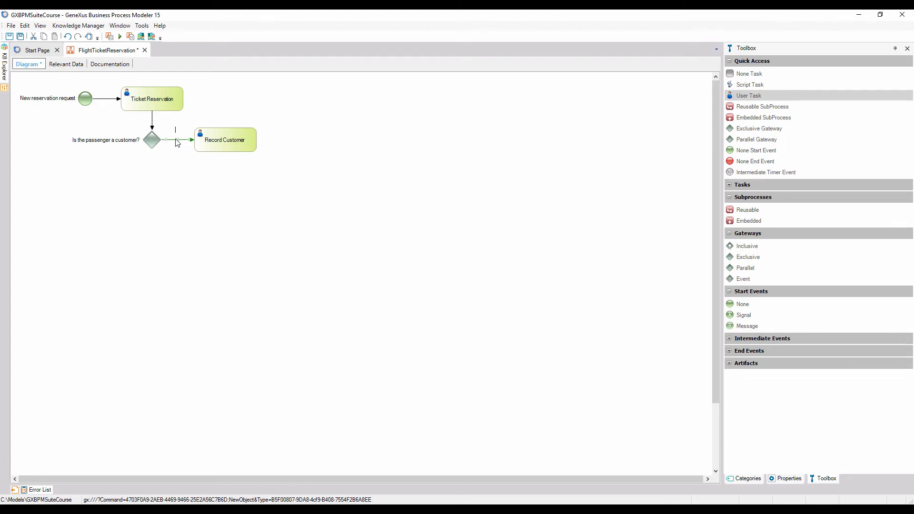
pyautogui.write('No')
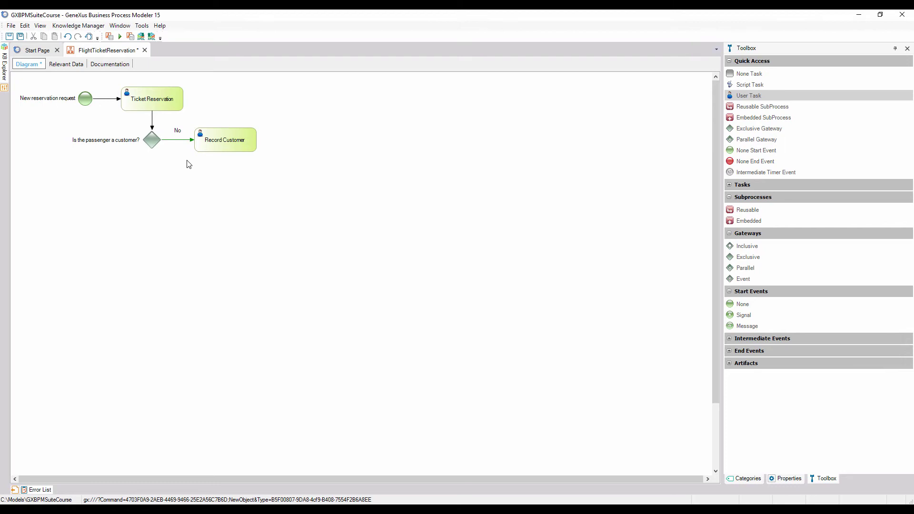
pyautogui.moveTo(719, 99)
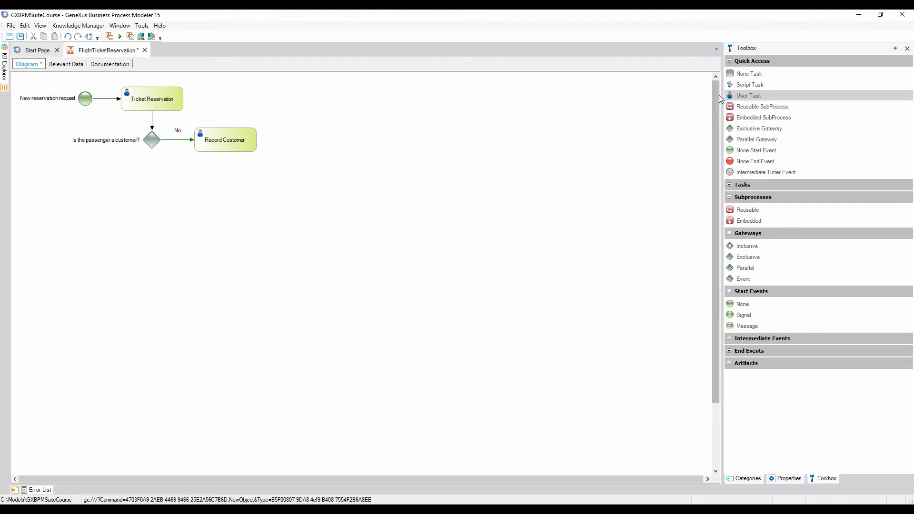
# - Add a 'Associate Customer with Reservation' script task linked from Record Customer
pyautogui.moveTo(749, 84); pyautogui.dragTo(280, 235)
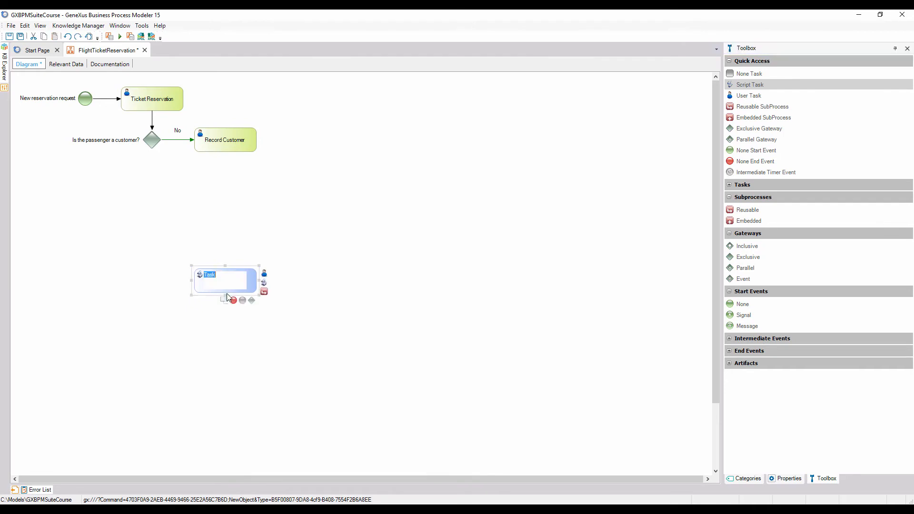
pyautogui.write('Associate Customer')
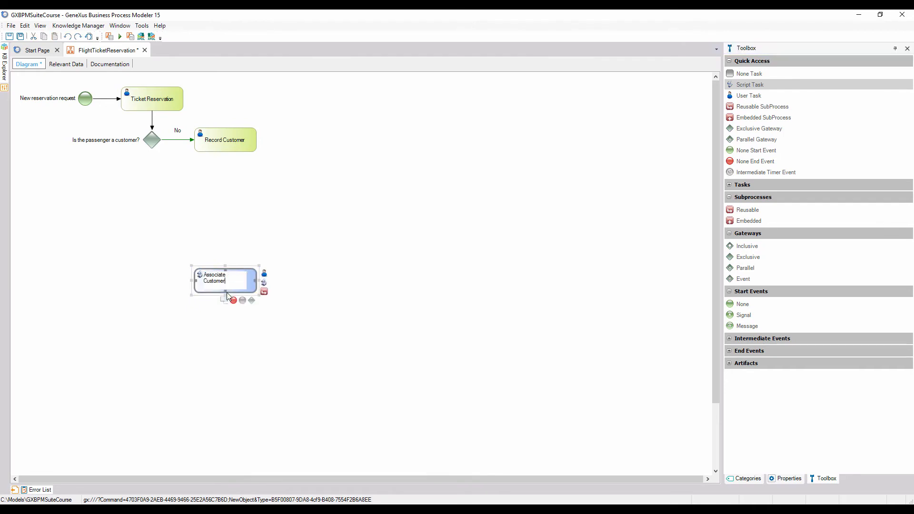
pyautogui.write('Customer with Reservation')
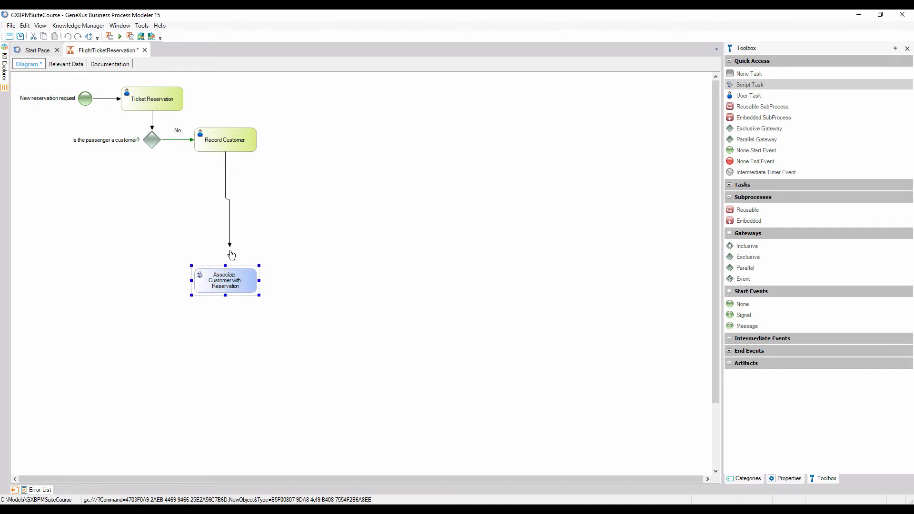
pyautogui.click(322, 278)
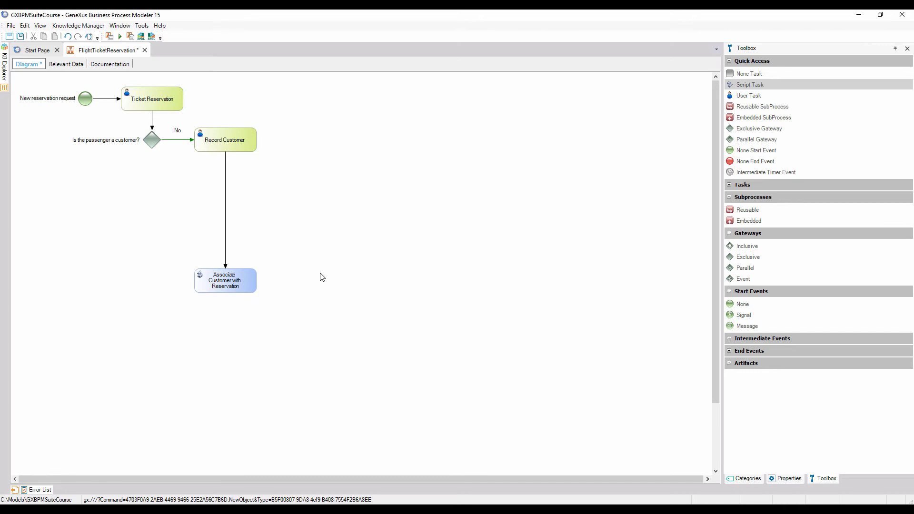
pyautogui.moveTo(743, 123)
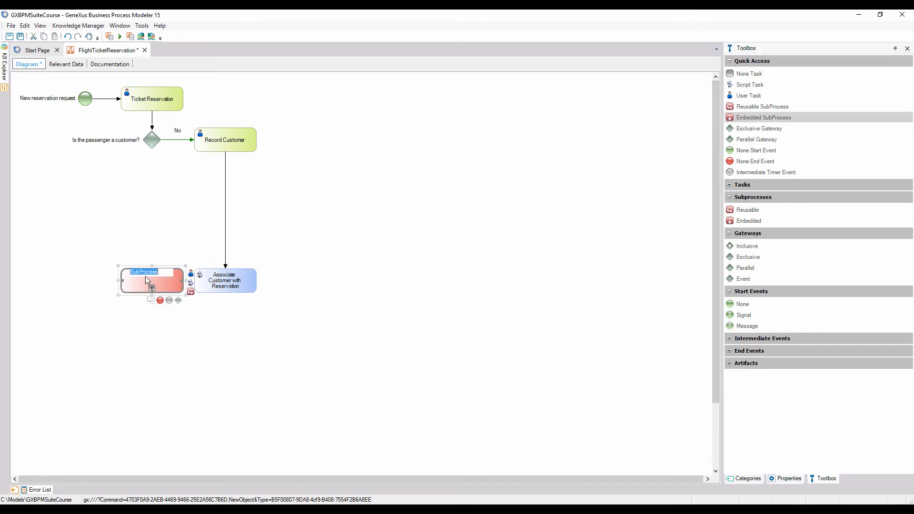
# - Name the embedded subprocess 'Validate Reservation' and label its gateway flow 'Yes'
pyautogui.write('Validate Reservation')
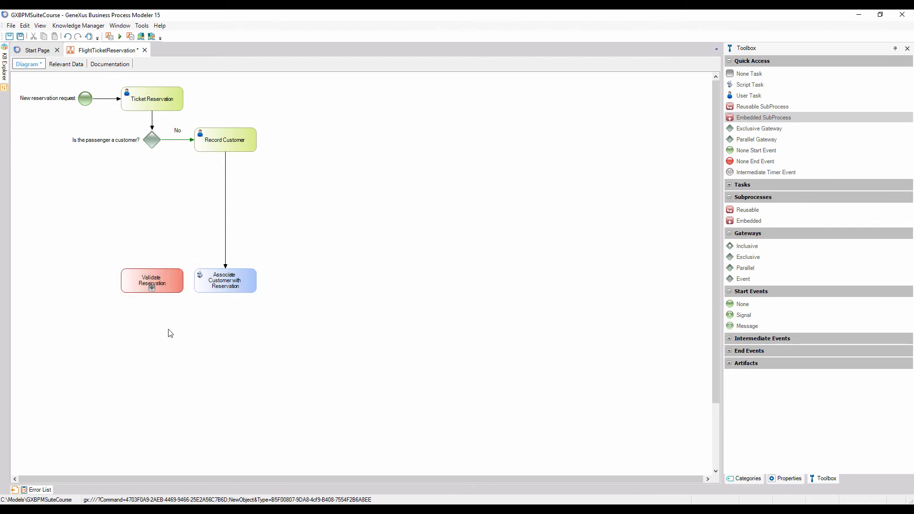
pyautogui.moveTo(158, 158)
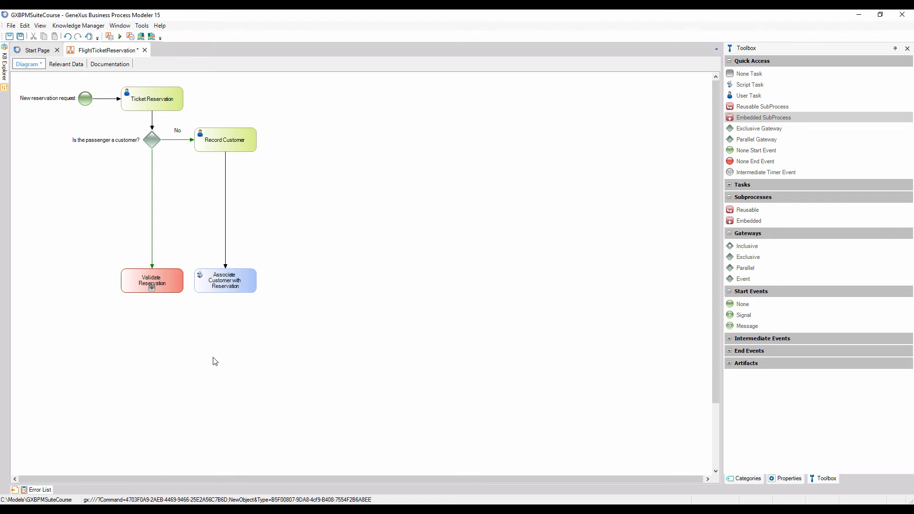
pyautogui.moveTo(155, 177)
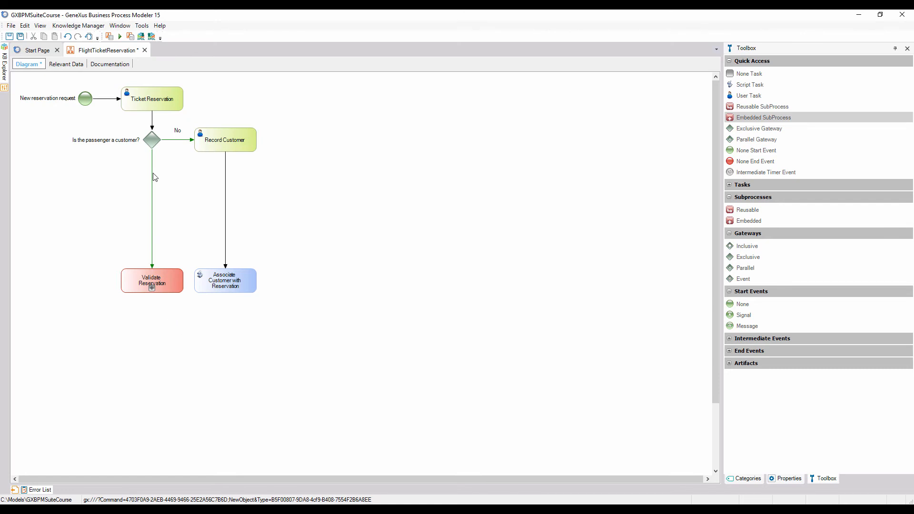
pyautogui.write('Yes')
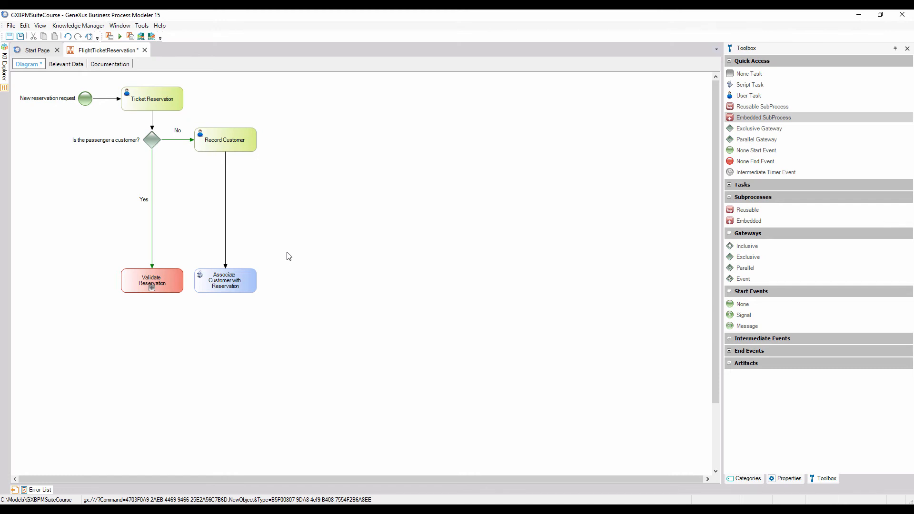
# - Set the gateway's Yes flow condition type to default path
pyautogui.click(152, 208)
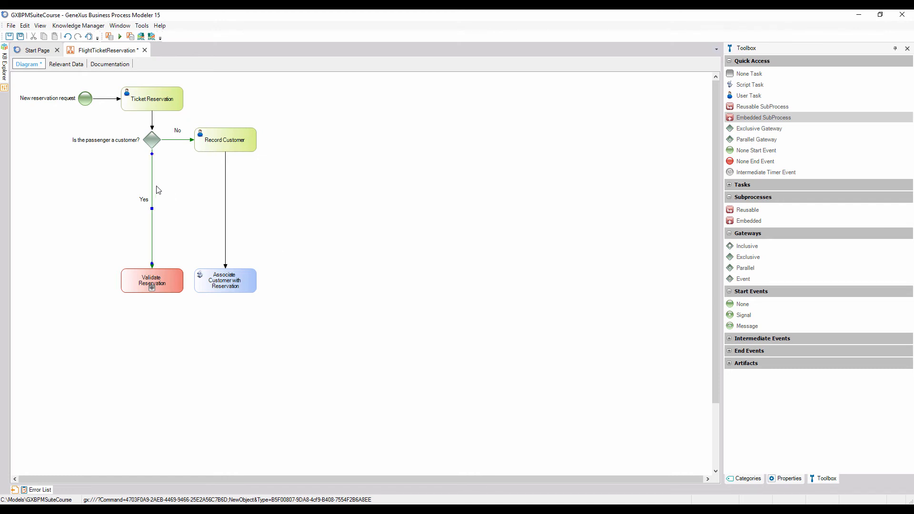
pyautogui.click(151, 208)
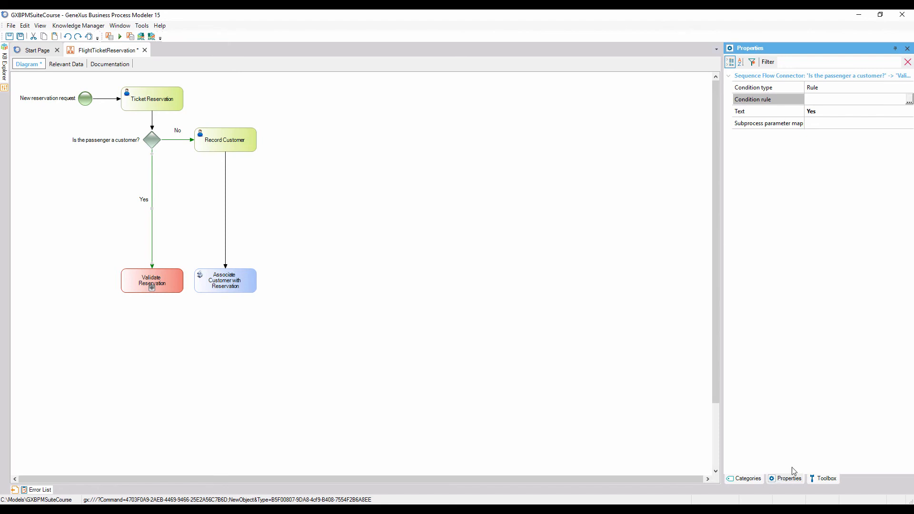
pyautogui.click(908, 87)
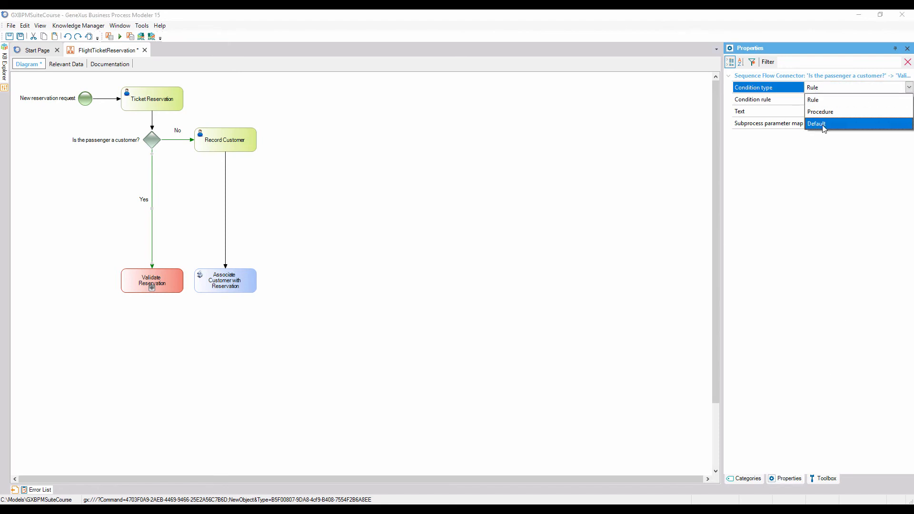
pyautogui.click(817, 124)
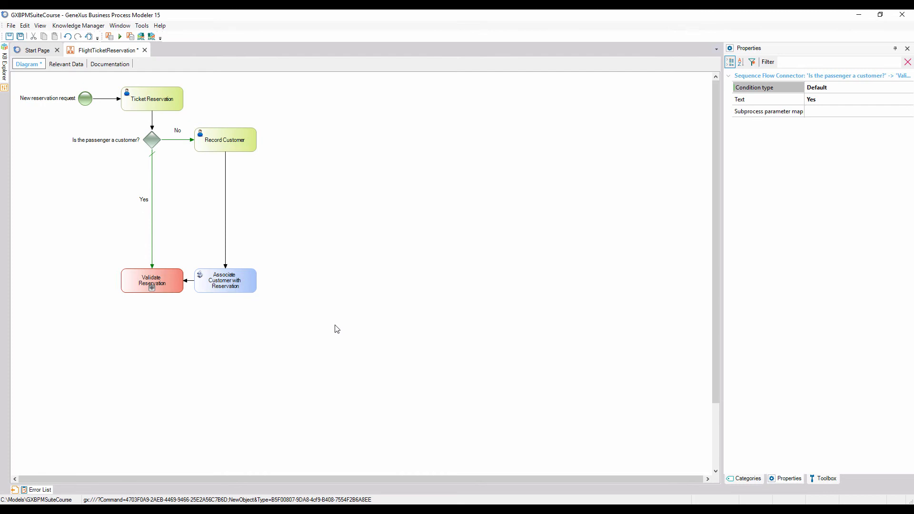
pyautogui.click(826, 478)
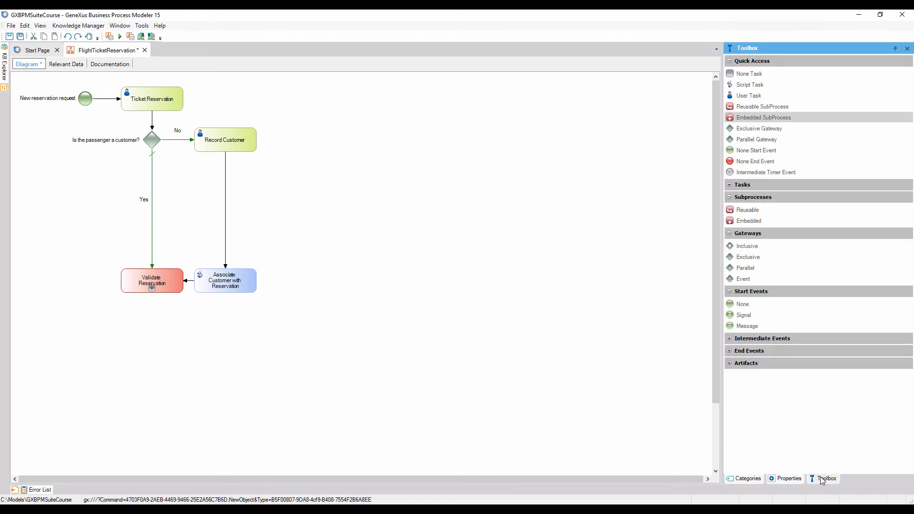
pyautogui.moveTo(759, 131)
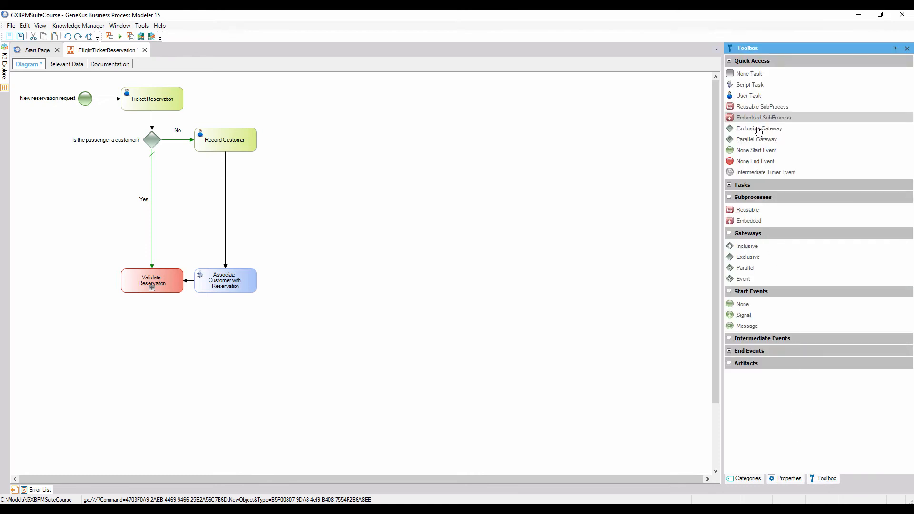
# - Add an 'Is the reservation valid?' gateway leading via a Yes flow to 'Notify customer of authorization'
pyautogui.moveTo(758, 128); pyautogui.dragTo(153, 324)
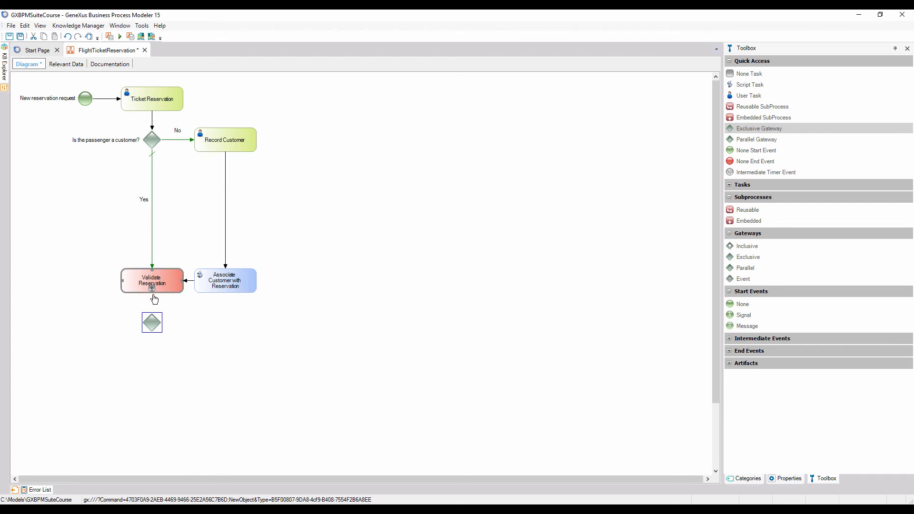
pyautogui.click(151, 323)
pyautogui.write('Is the reservation valid?')
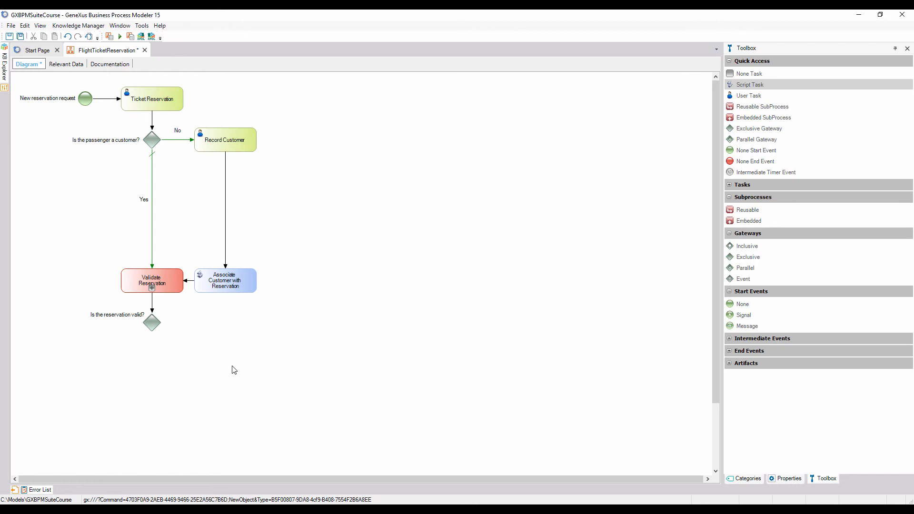
pyautogui.moveTo(685, 249)
pyautogui.write('Notify customer of authori')
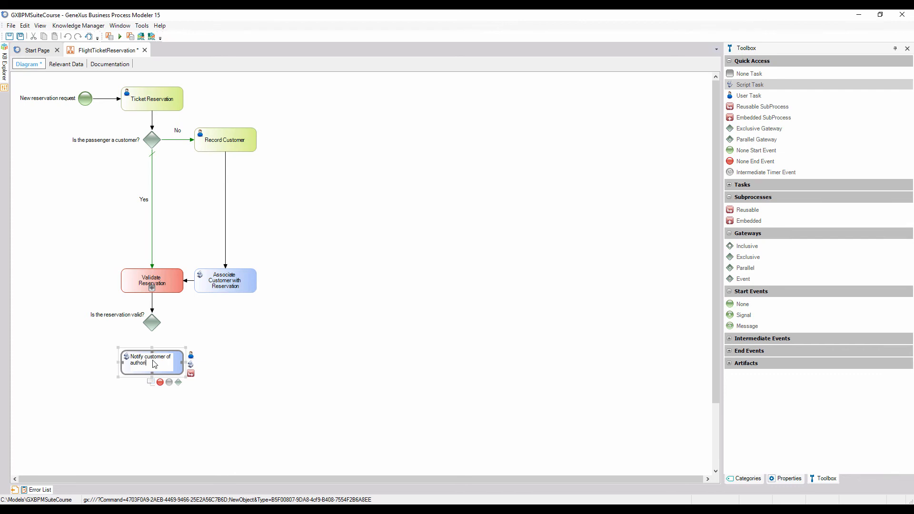
pyautogui.click(157, 335)
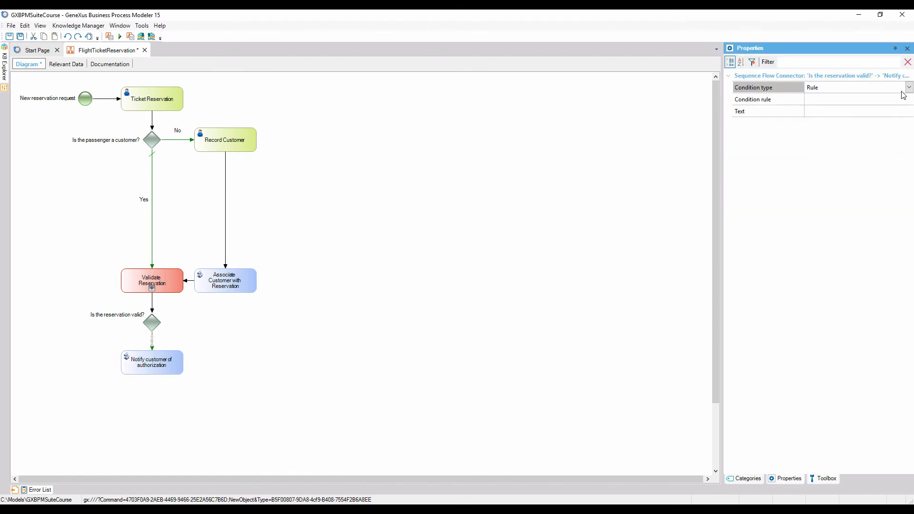
pyautogui.click(909, 87)
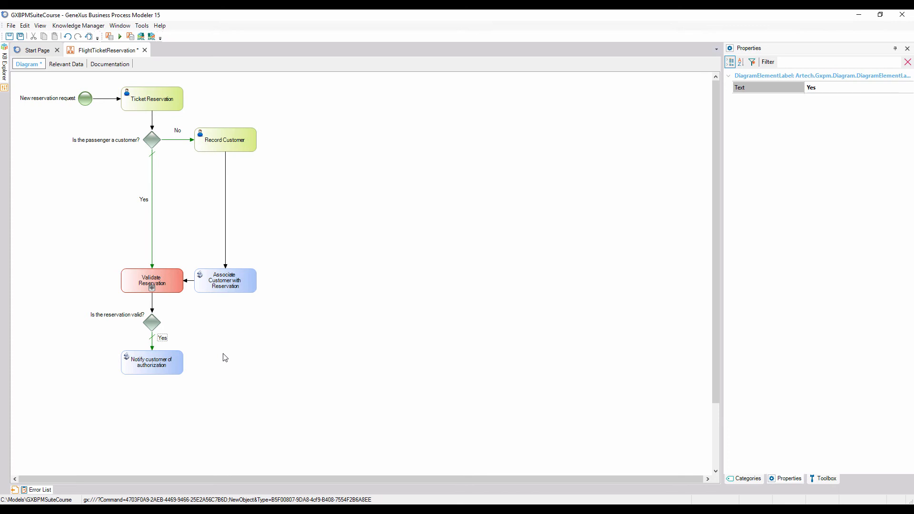
pyautogui.click(825, 478)
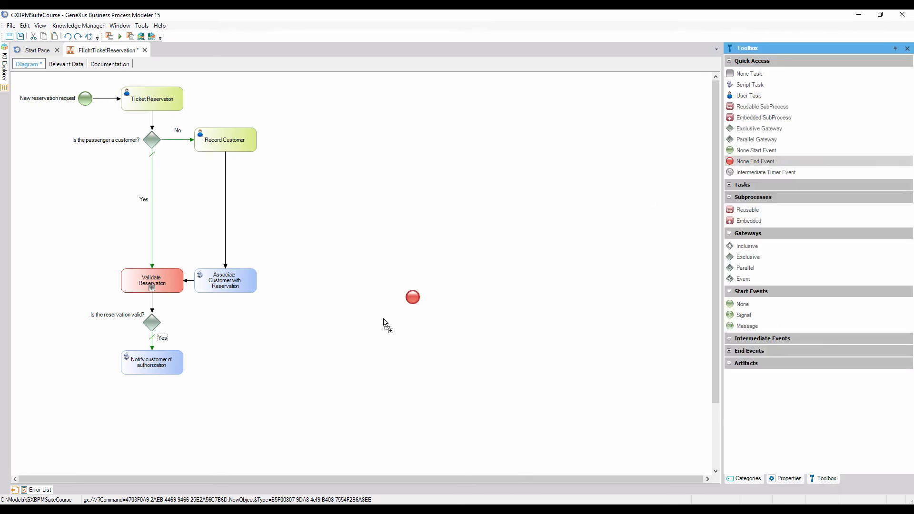
# - Place a None End Event below Notify customer of authorization for the valid path
pyautogui.moveTo(413, 297); pyautogui.dragTo(151, 400)
pyautogui.write('Valid reservation')
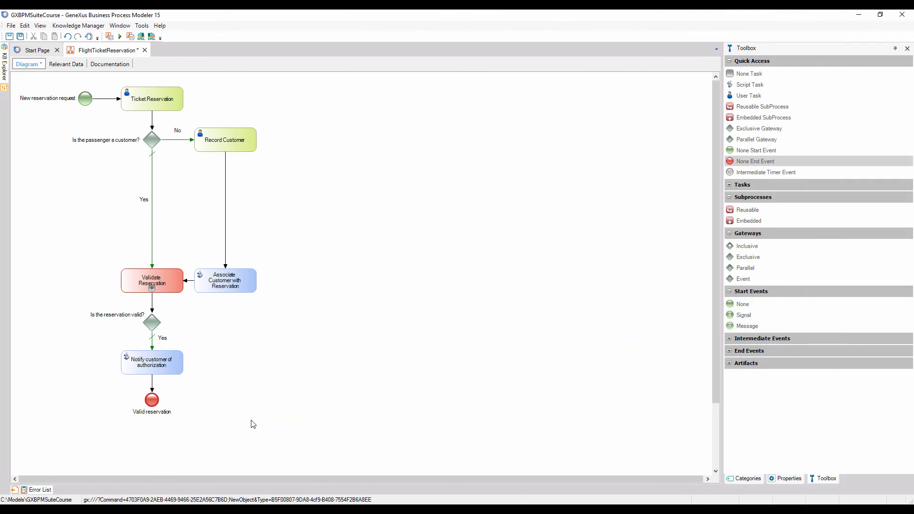
pyautogui.moveTo(747, 101)
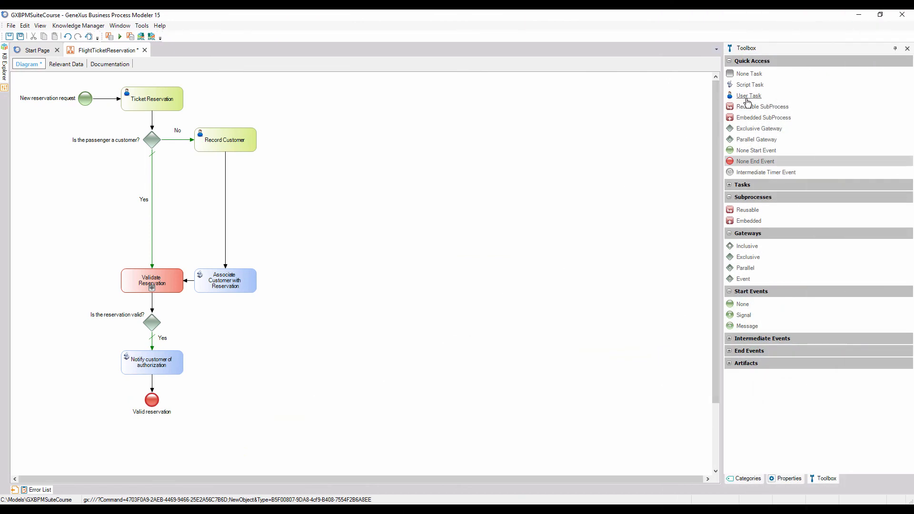
# - Add user task 'Notify about rejection and check follow-up', then begin naming the next decision gateway
pyautogui.moveTo(749, 96); pyautogui.dragTo(480, 185)
pyautogui.write('Notify')
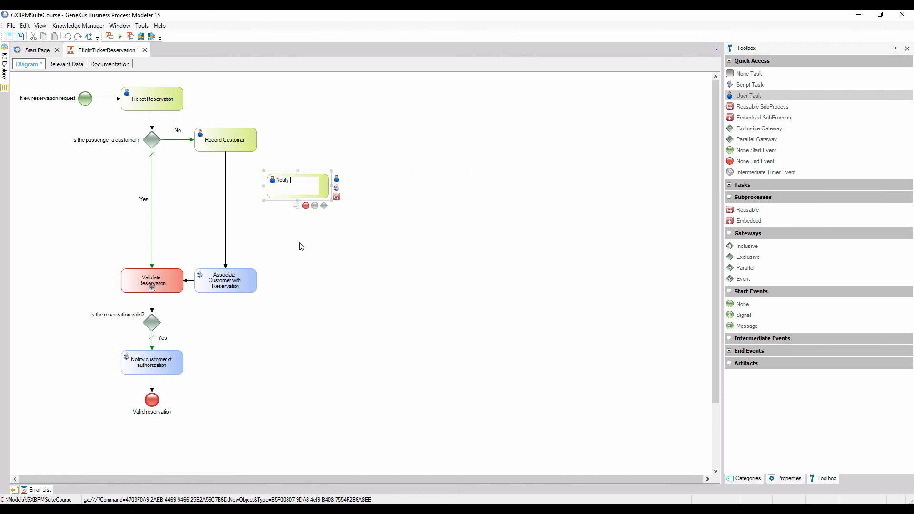
pyautogui.write('about rejection and c')
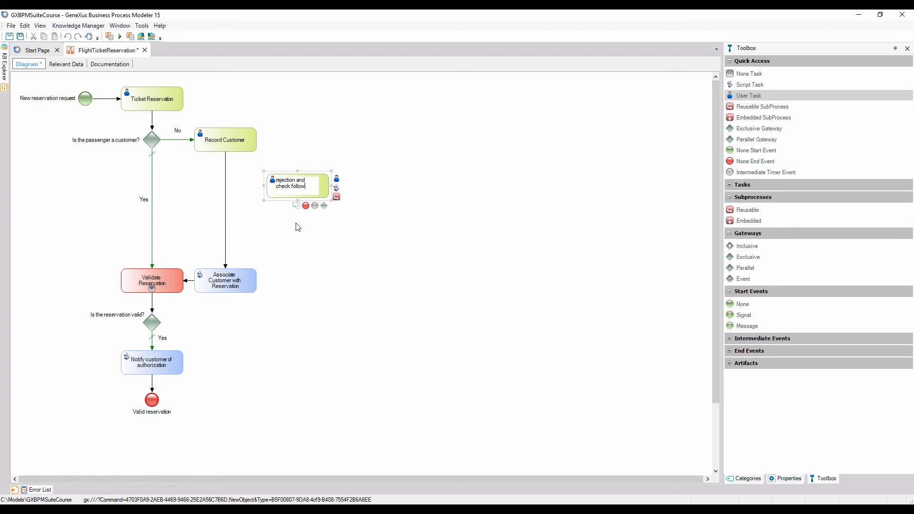
pyautogui.click(227, 328)
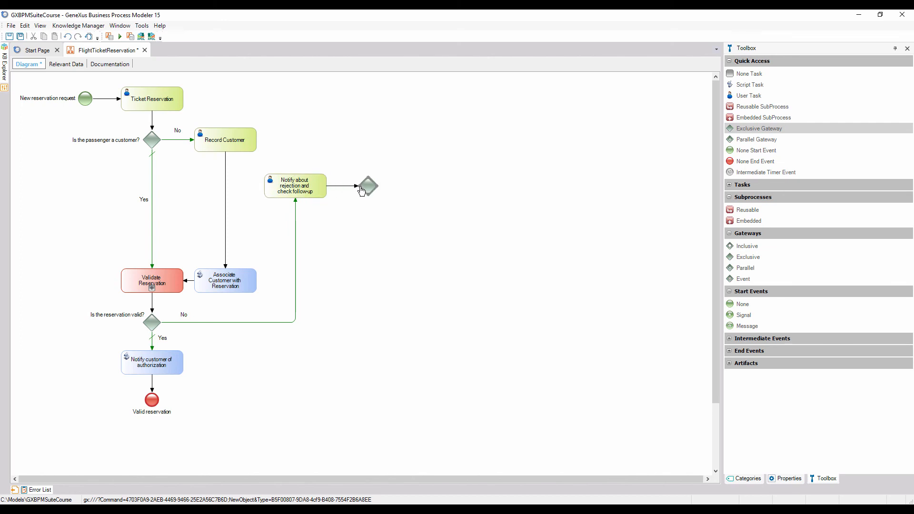
pyautogui.click(368, 186)
pyautogui.write('Do you want to make another reservation?')
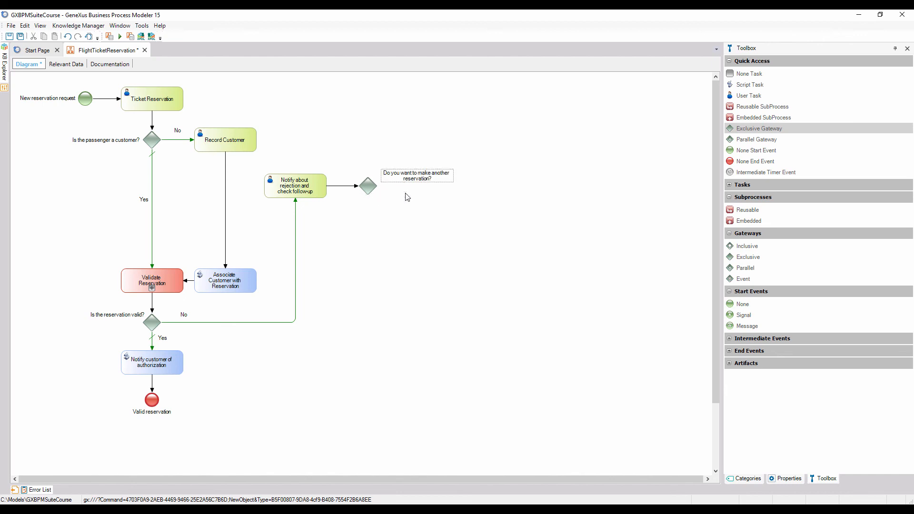
pyautogui.moveTo(752, 165)
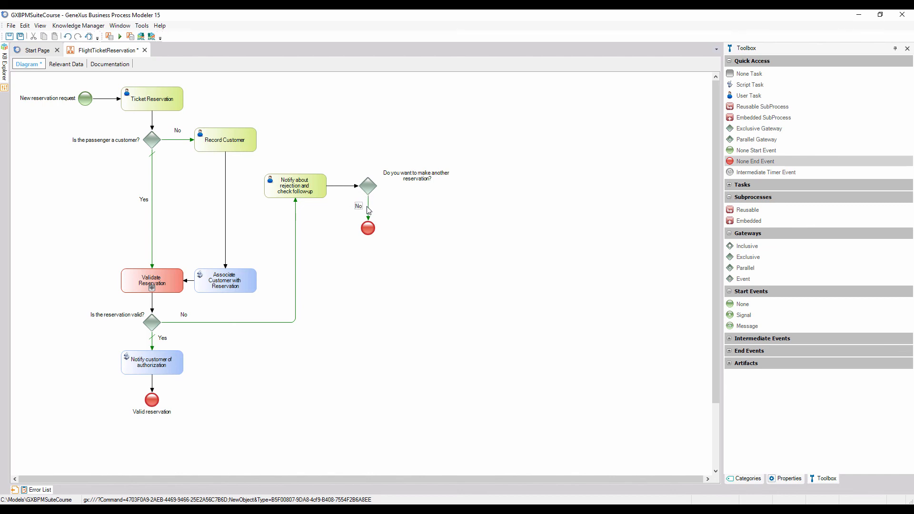
# - Label the gateway's flow 'No' and name its end event 'Invalid reservation'
pyautogui.click(368, 214)
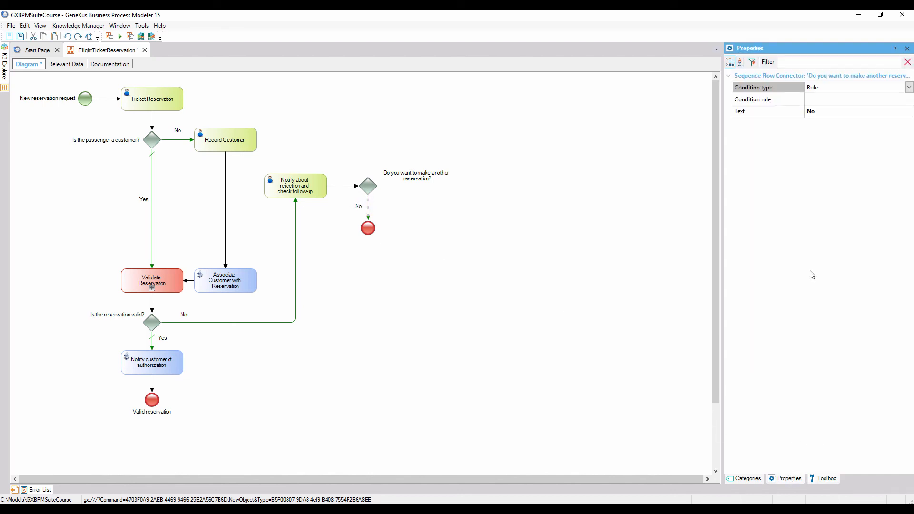
pyautogui.click(910, 87)
pyautogui.write('Invalid reservation')
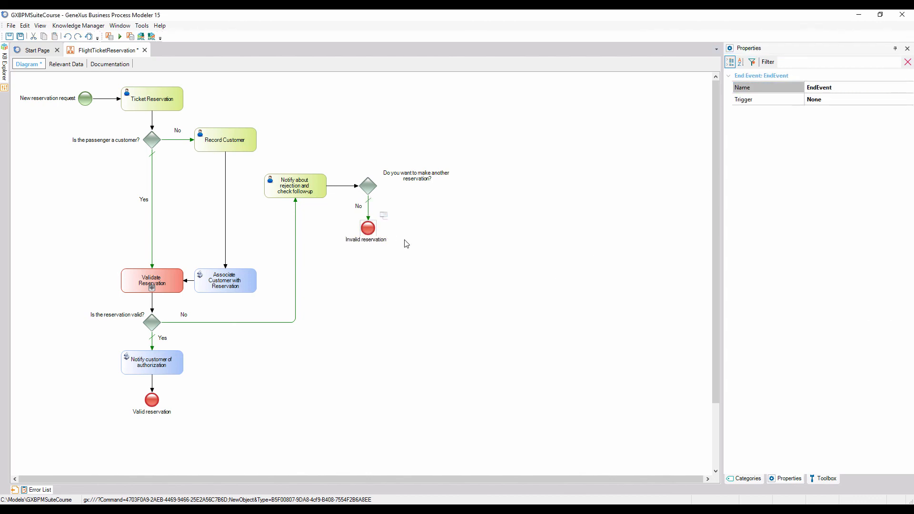
pyautogui.click(368, 227)
pyautogui.write('Yes')
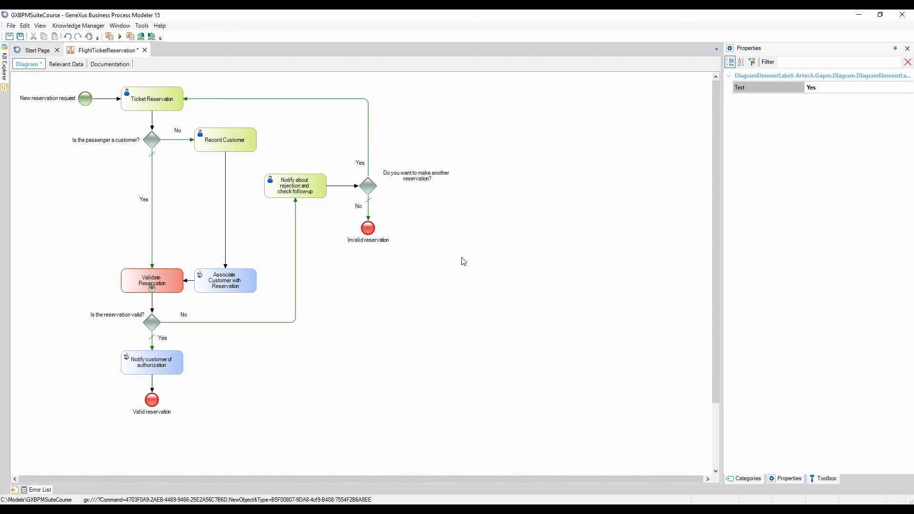
pyautogui.rightClick(464, 261)
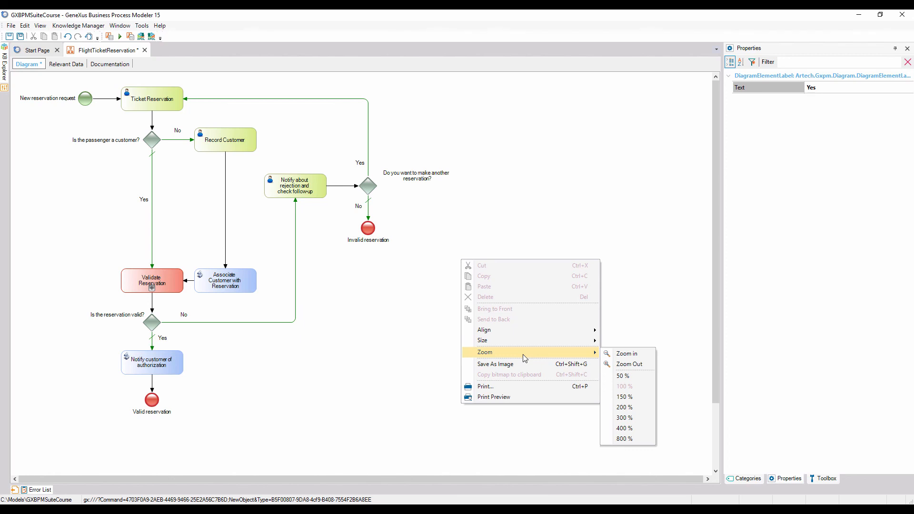
pyautogui.moveTo(519, 220)
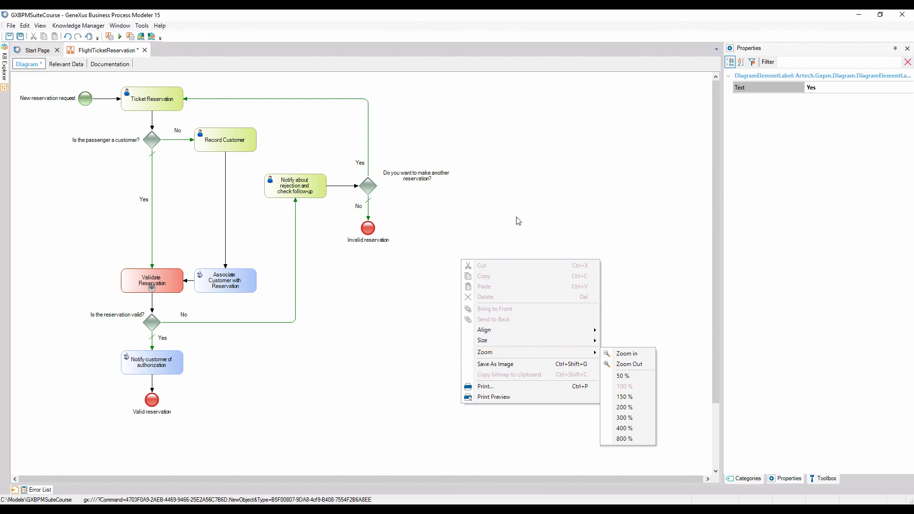
pyautogui.click(519, 221)
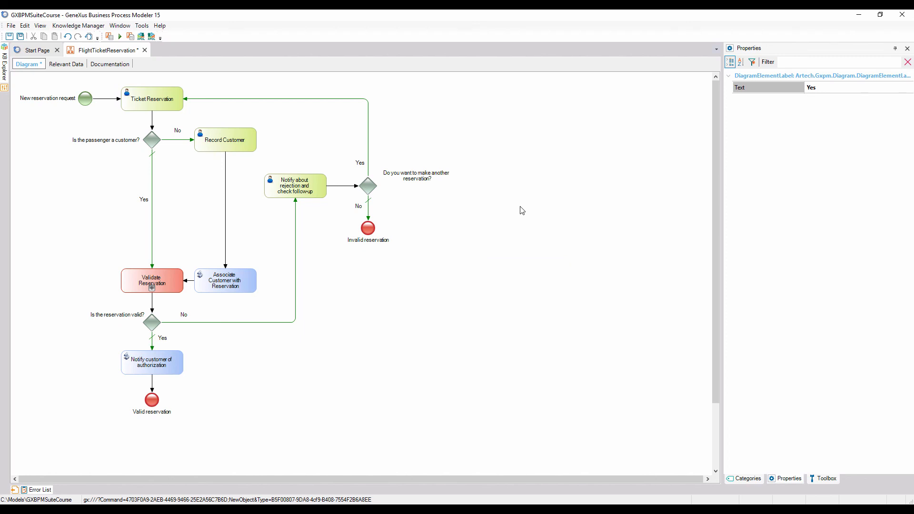